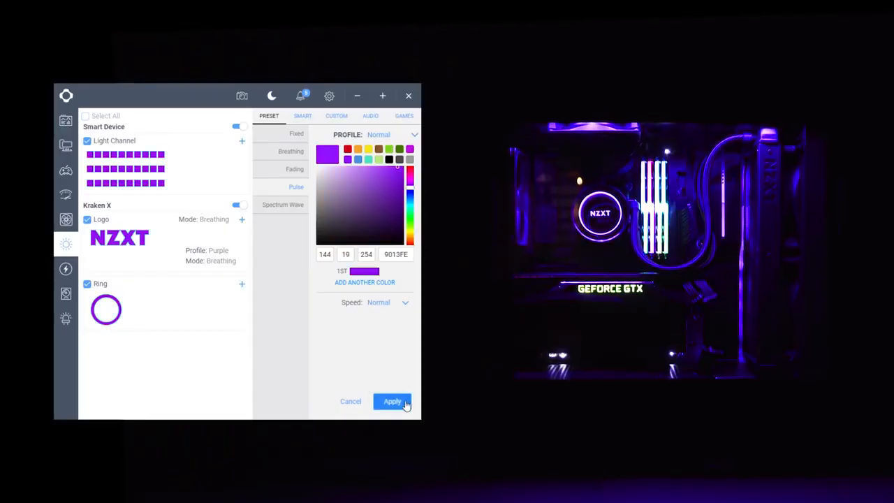
- Apply the purple pulse effect, then switch the case lights to the Spectrum Wave preset
left_click(391, 401)
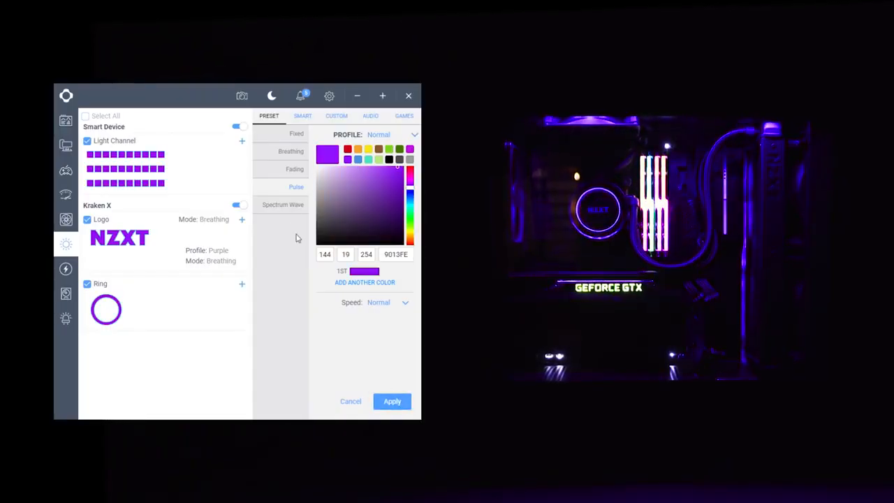
left_click(282, 204)
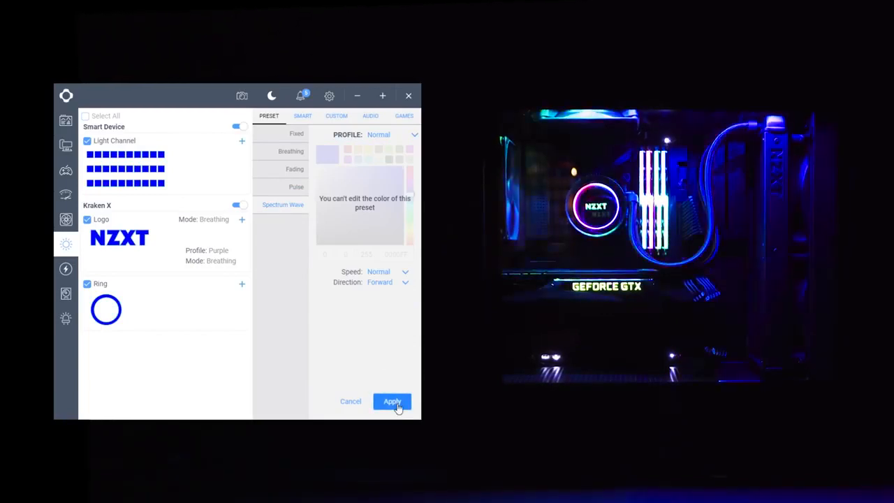